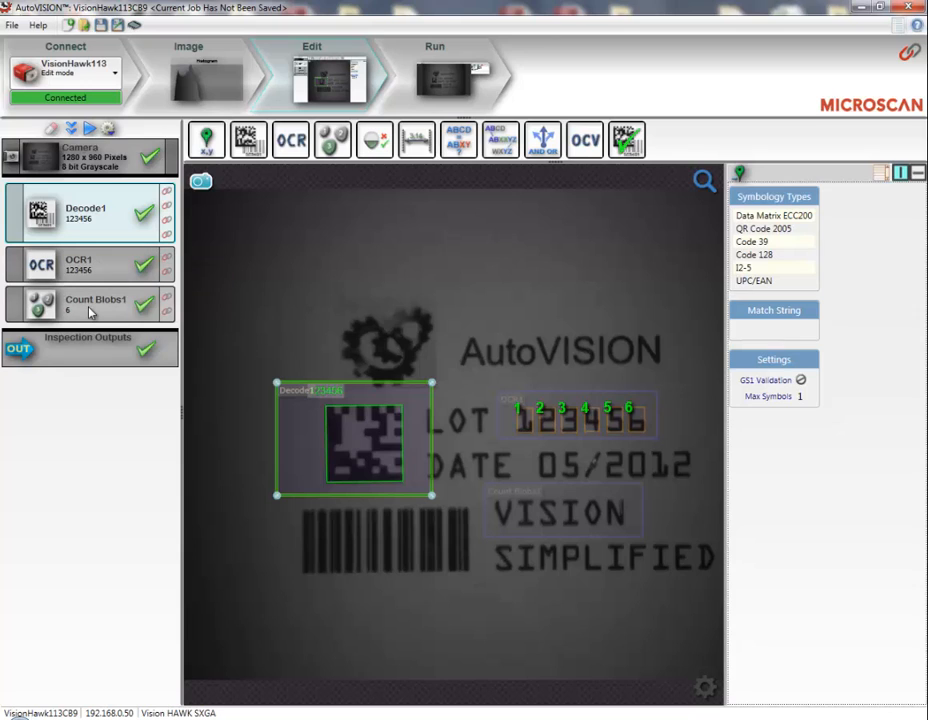
mouse_move(95, 305)
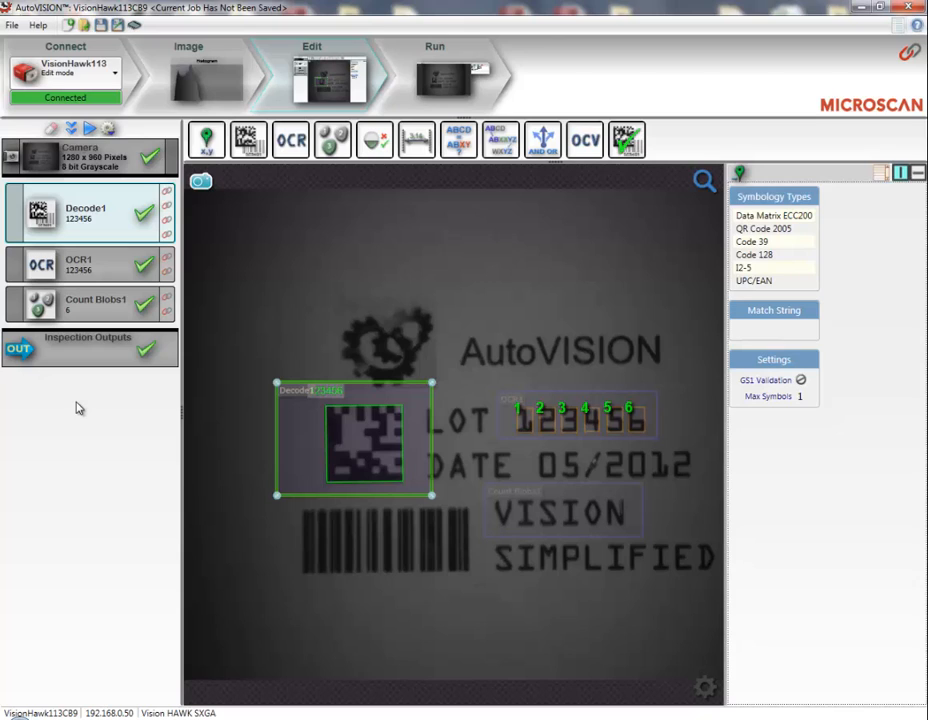
mouse_move(118, 422)
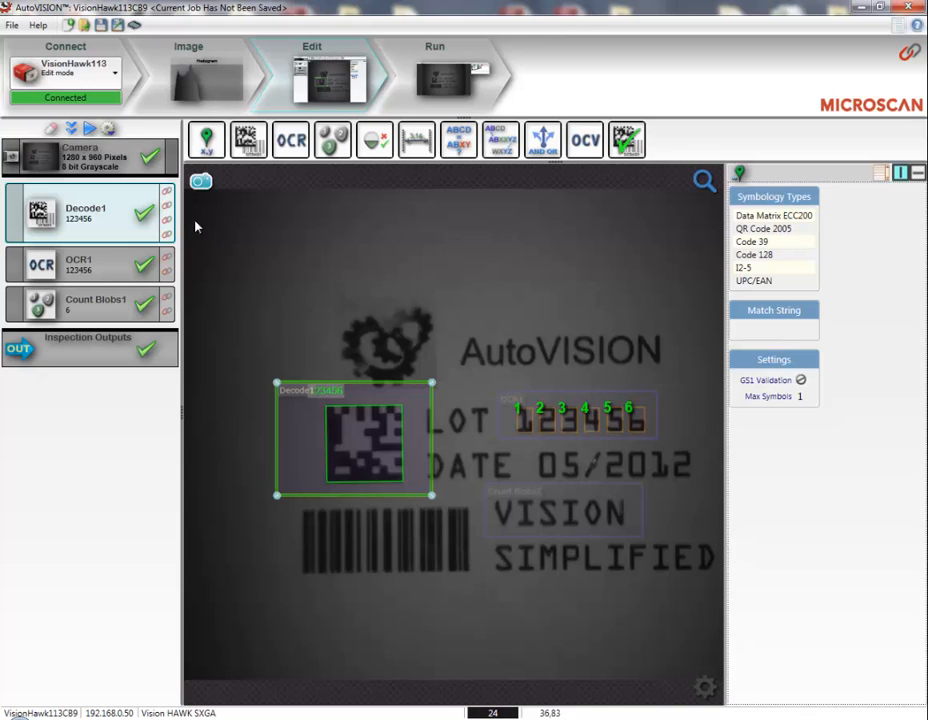
mouse_move(167, 200)
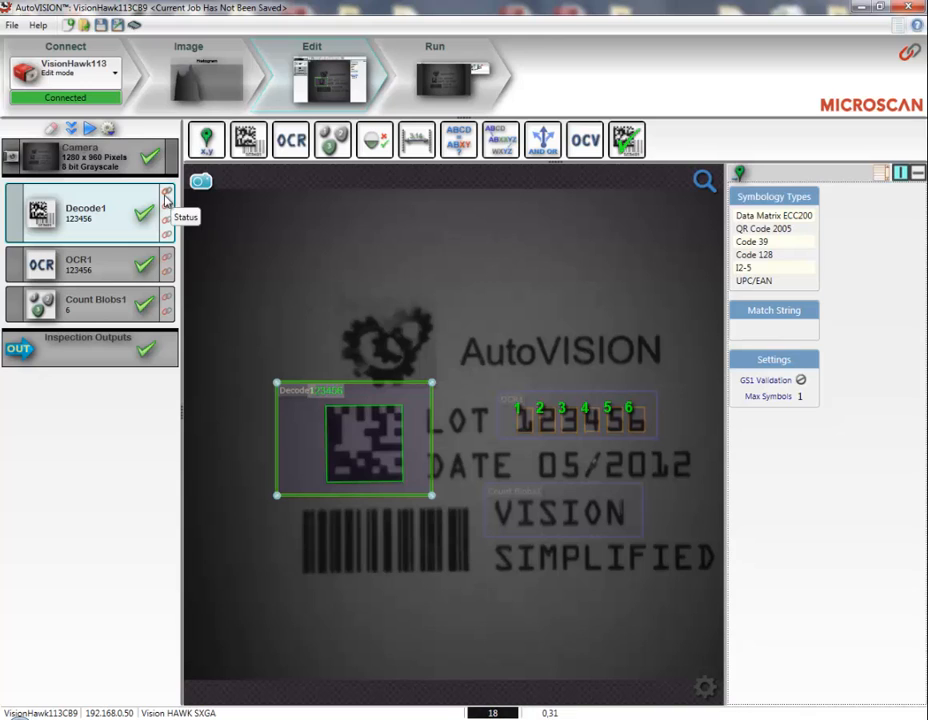
mouse_move(166, 224)
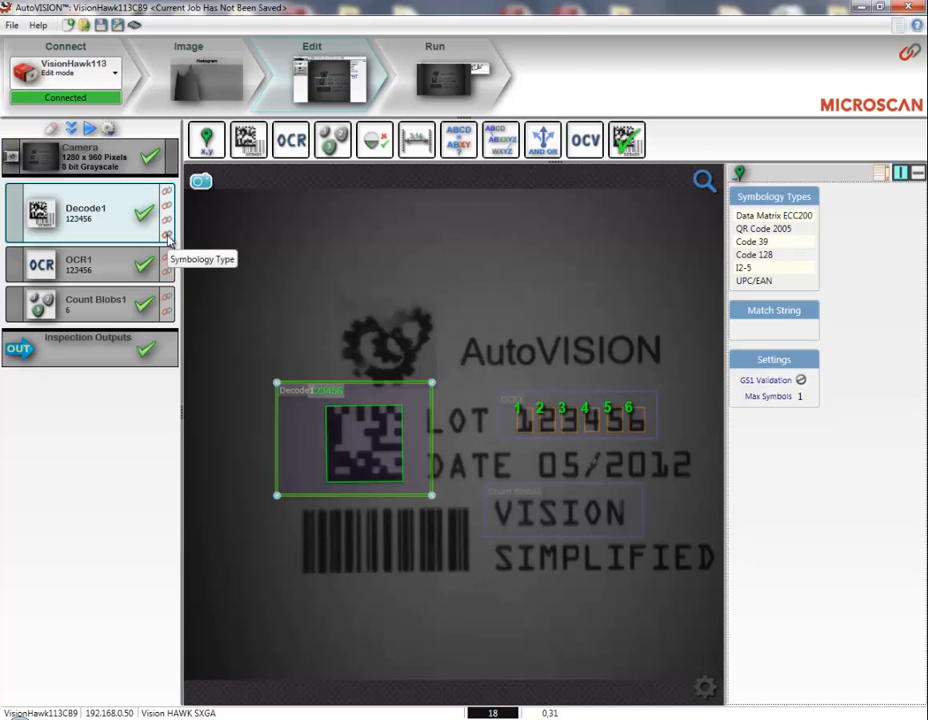
mouse_move(167, 260)
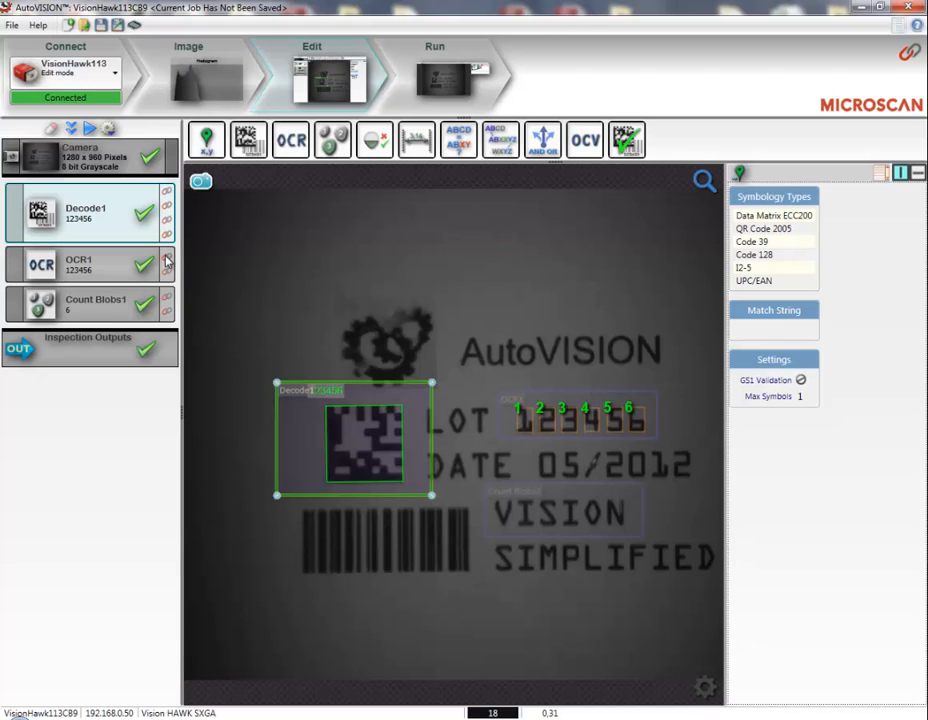
mouse_move(167, 281)
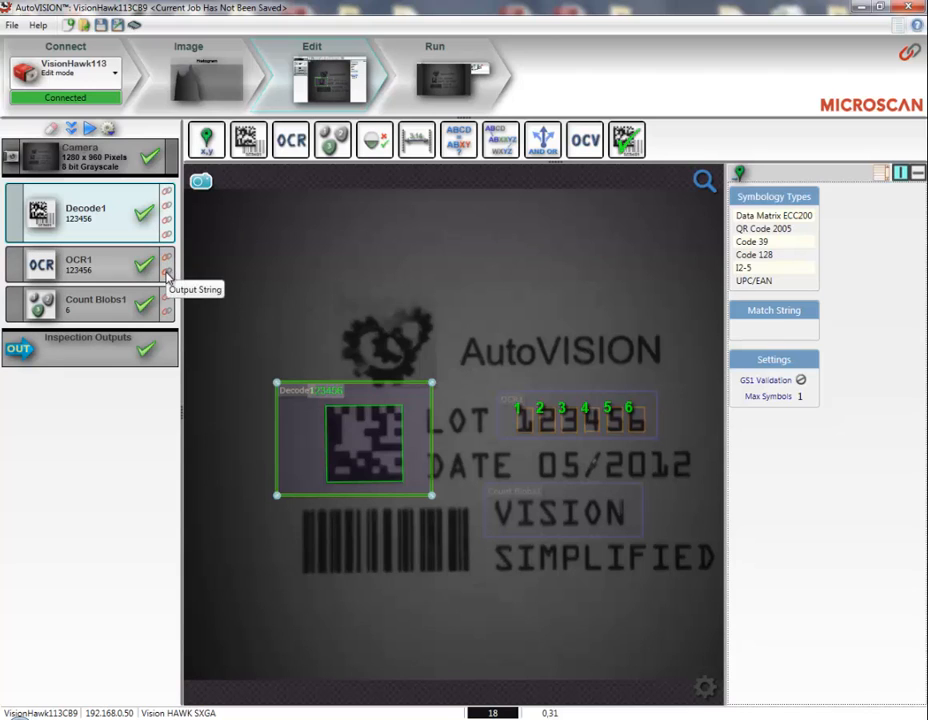
mouse_move(168, 312)
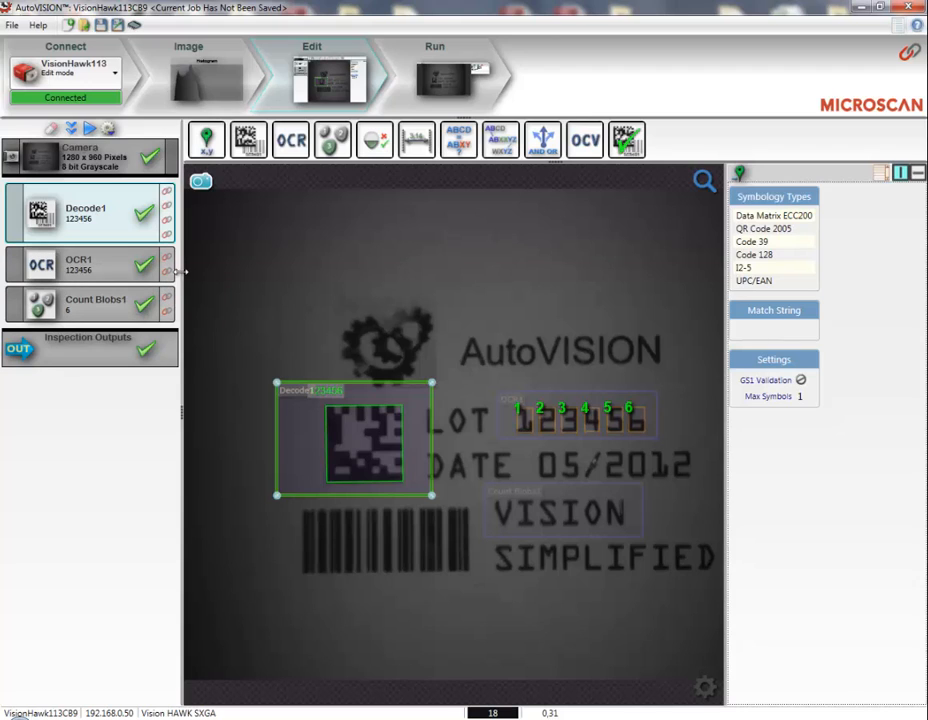
mouse_move(168, 205)
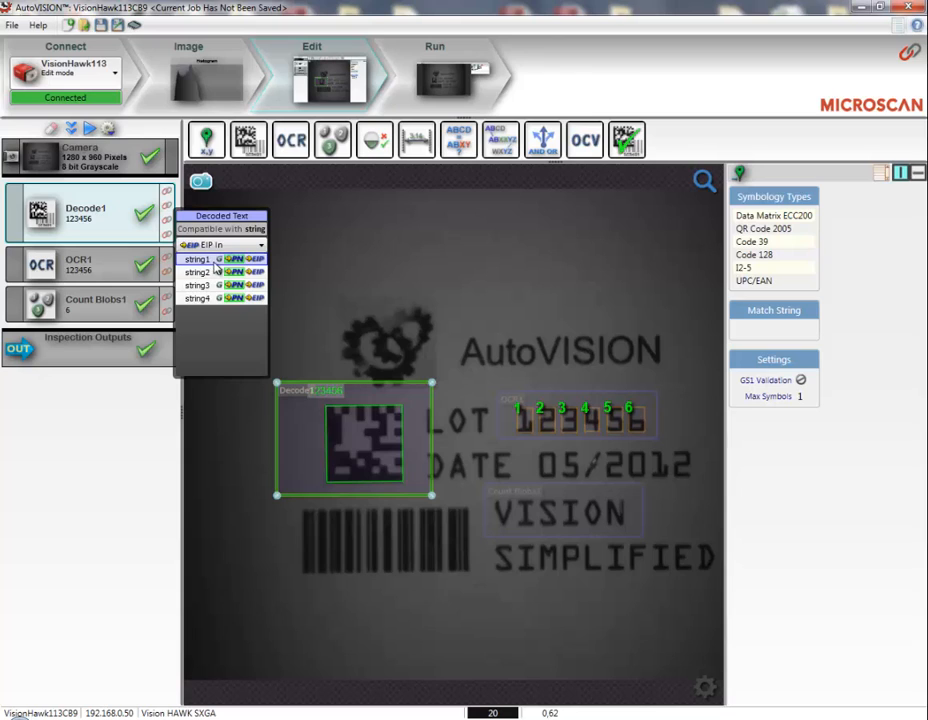
mouse_move(230, 271)
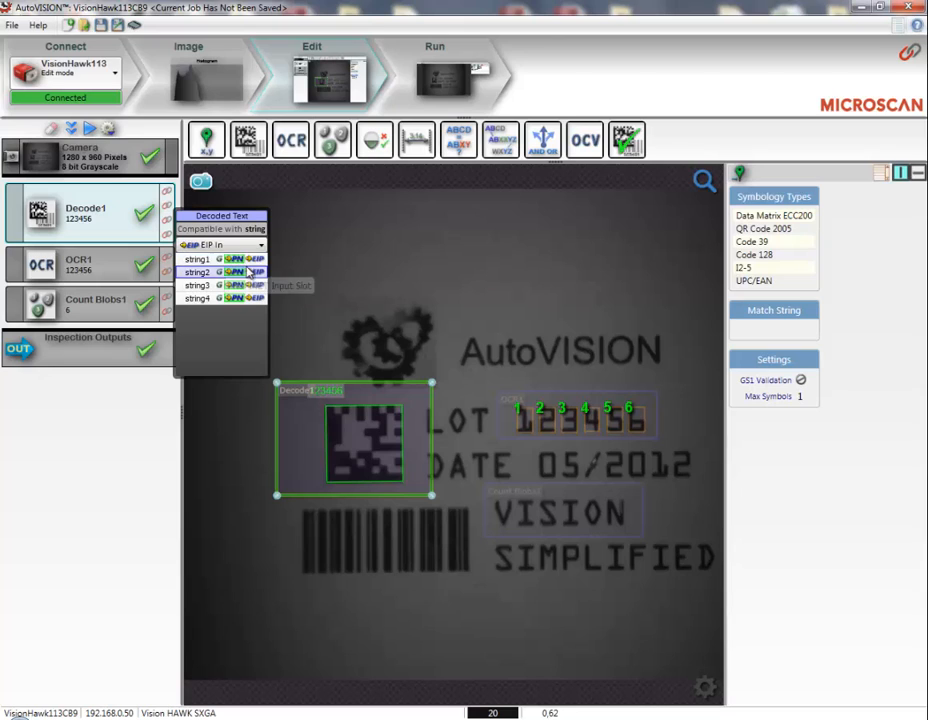
mouse_move(230, 259)
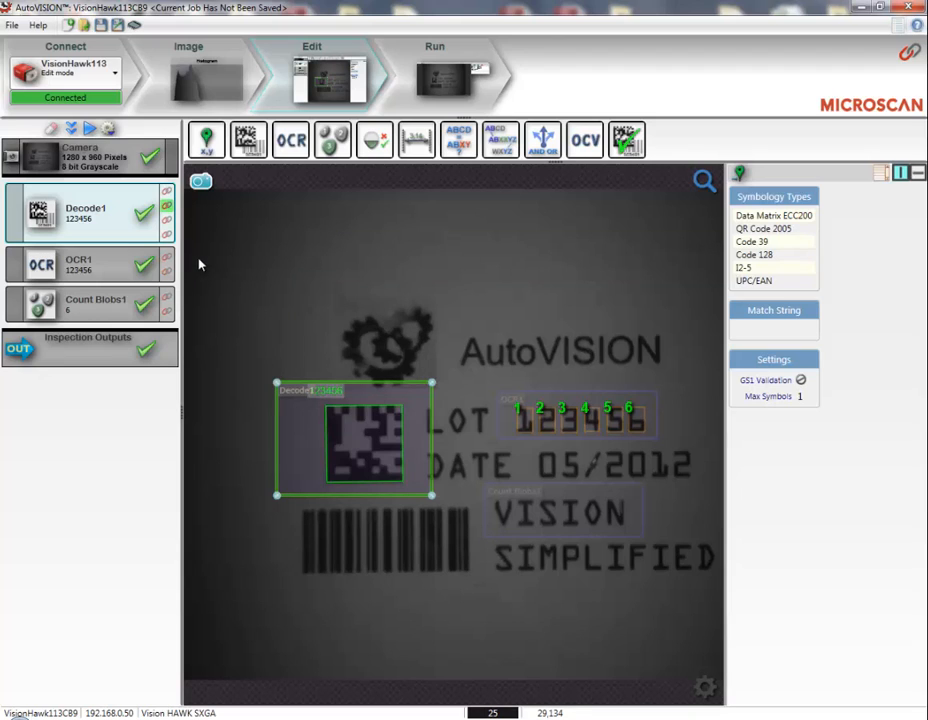
mouse_move(167, 275)
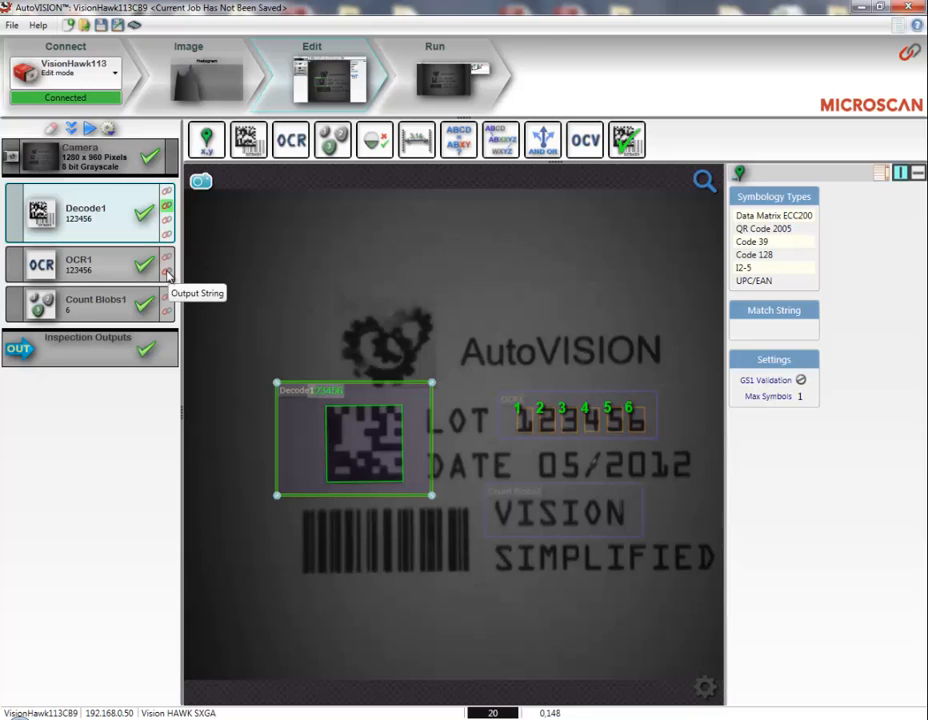
Assign the EIP In tag string2 to OCR1's Output String result.
click(167, 268)
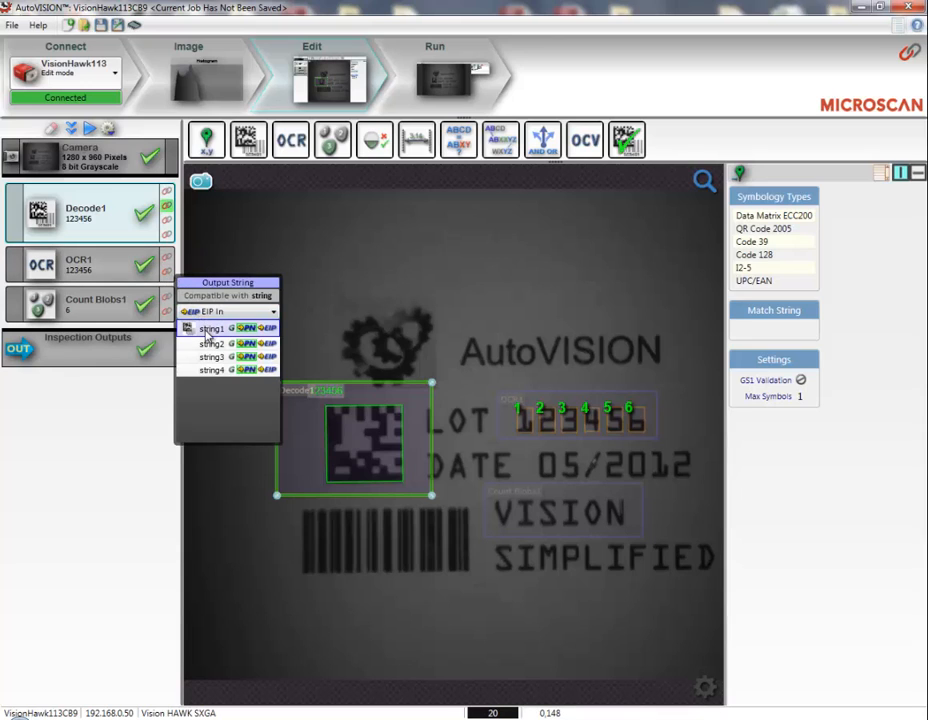
click(211, 343)
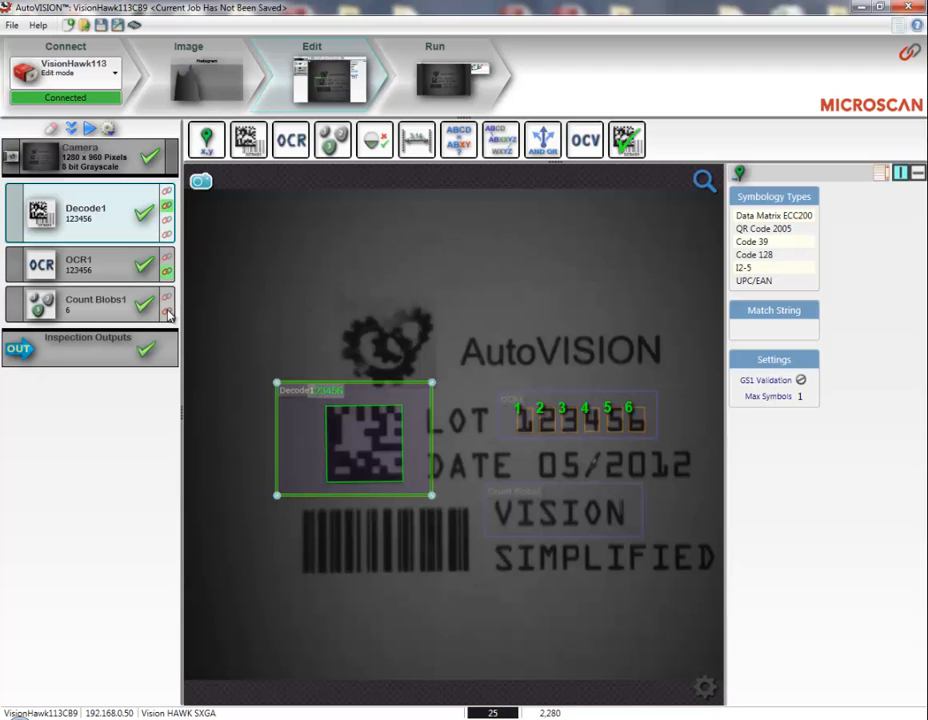
mouse_move(167, 315)
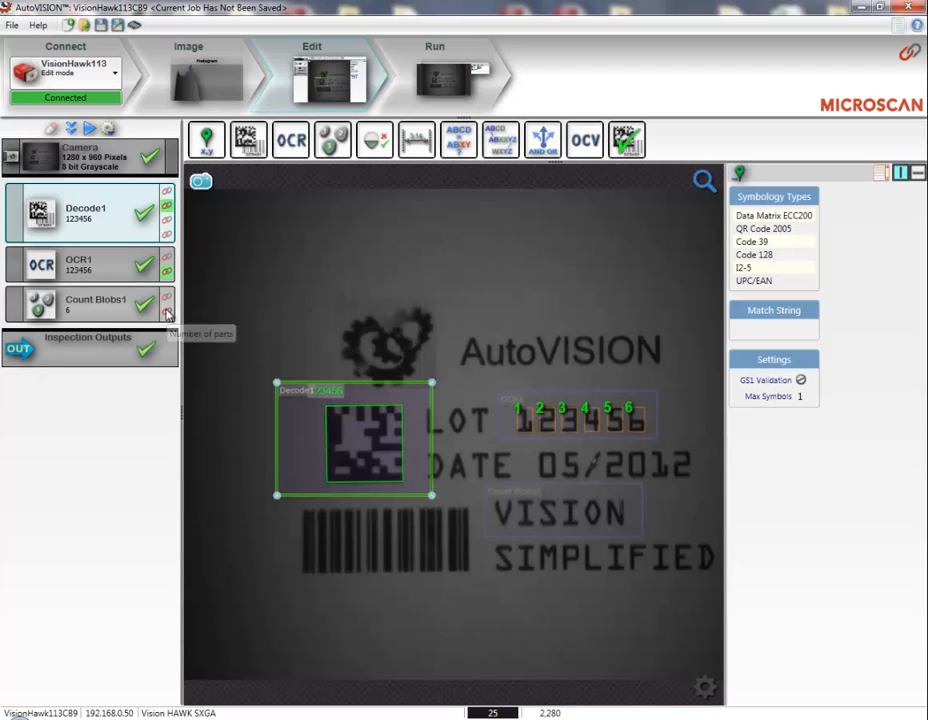
Link Count Blobs1's Number of parts result to an integer EIP tag.
click(167, 309)
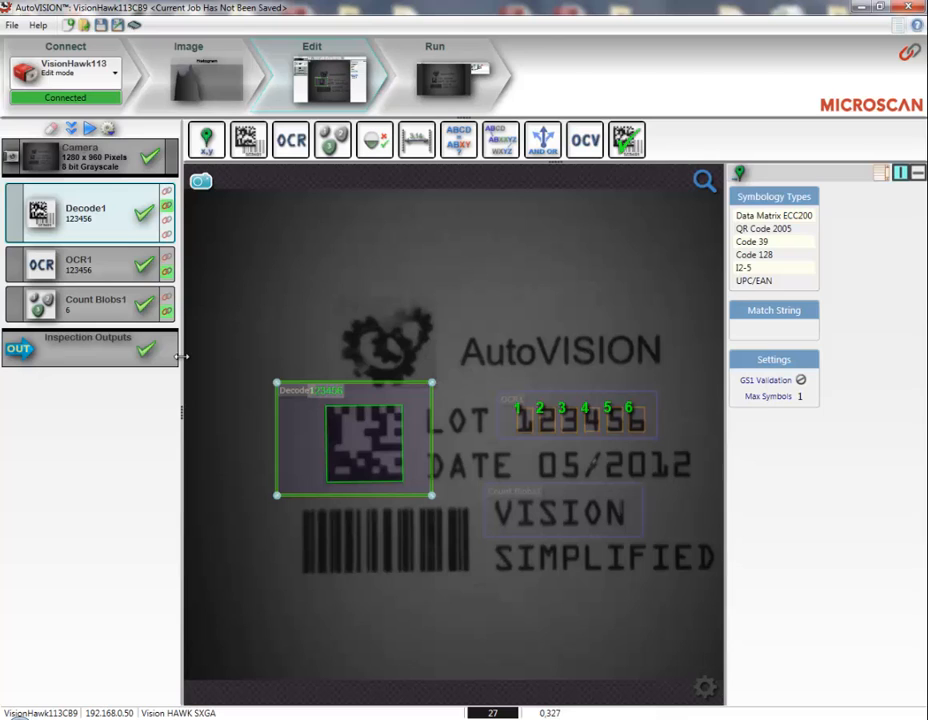
mouse_move(304, 364)
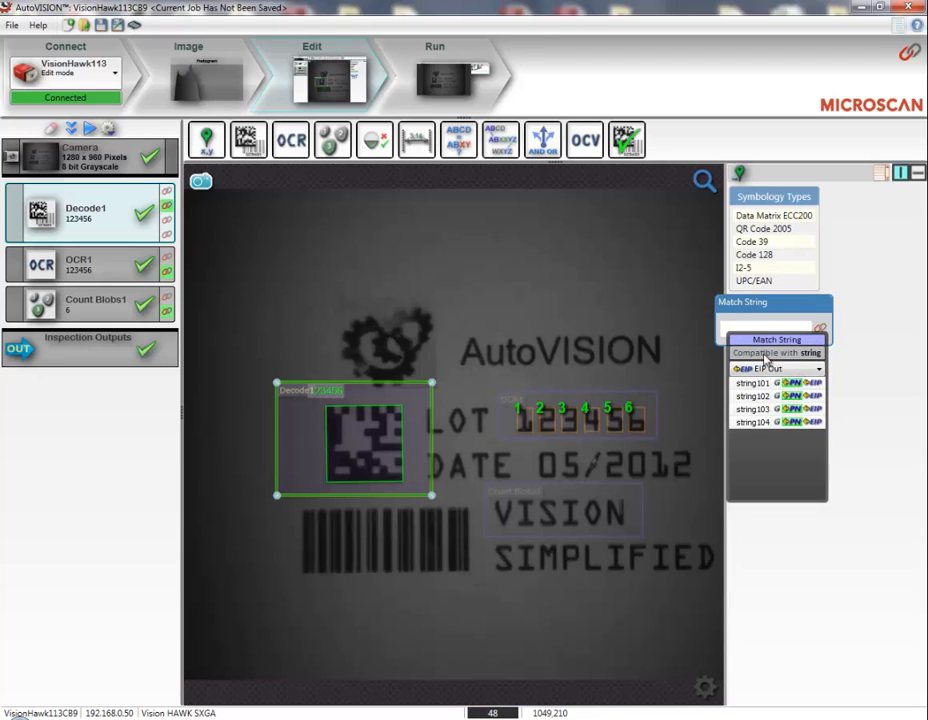
Tie Decode1's Match String to the EIP Out tag string101.
click(752, 383)
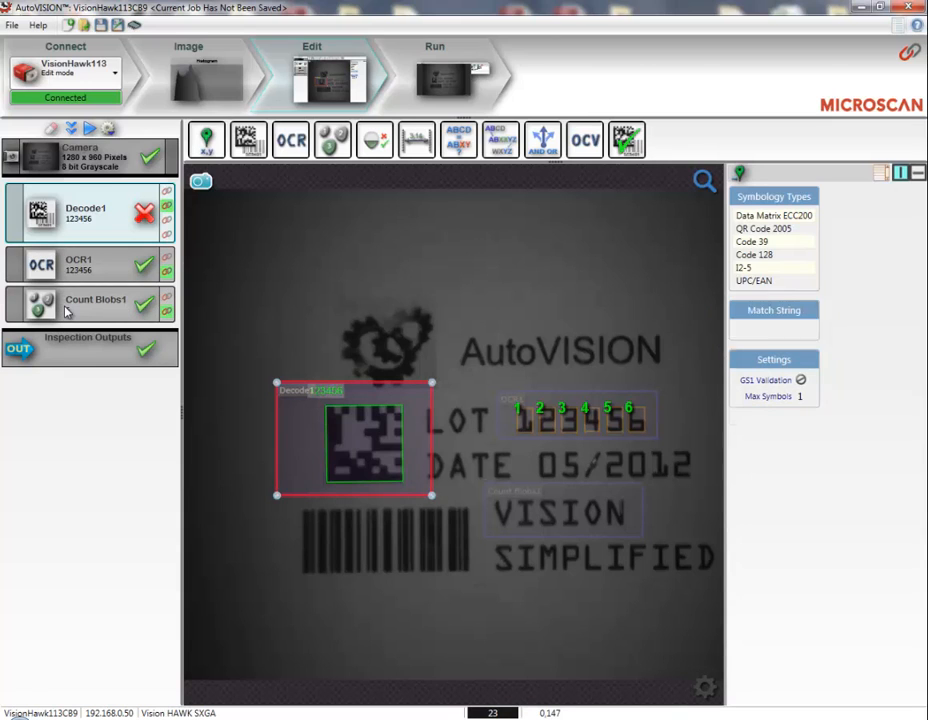
Link Count Blobs1's Min Count and Max Count tolerance limits to PLC tags.
click(95, 304)
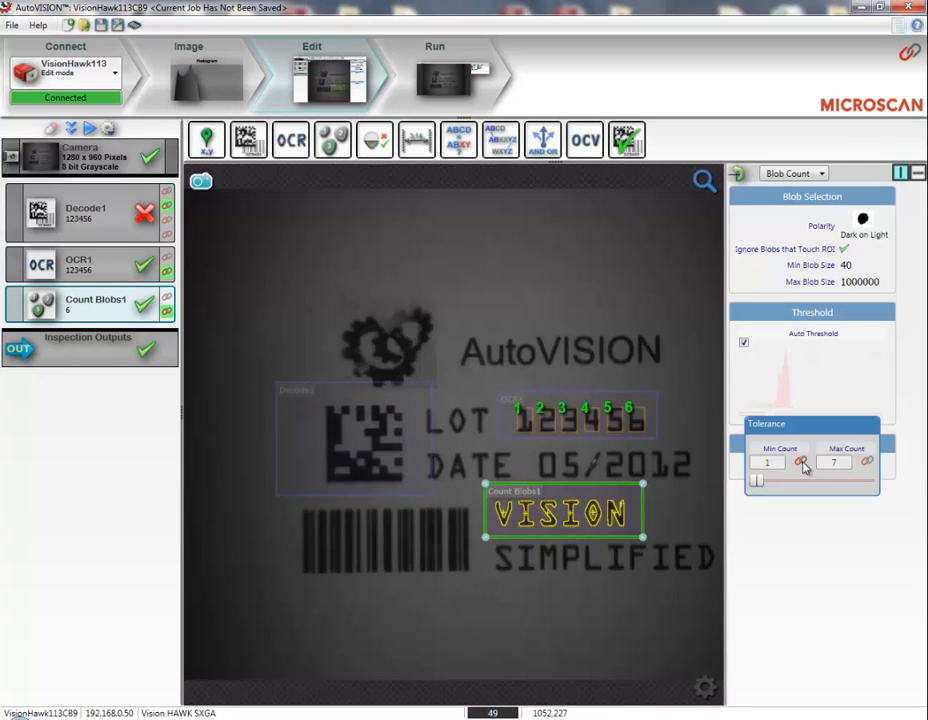
click(800, 461)
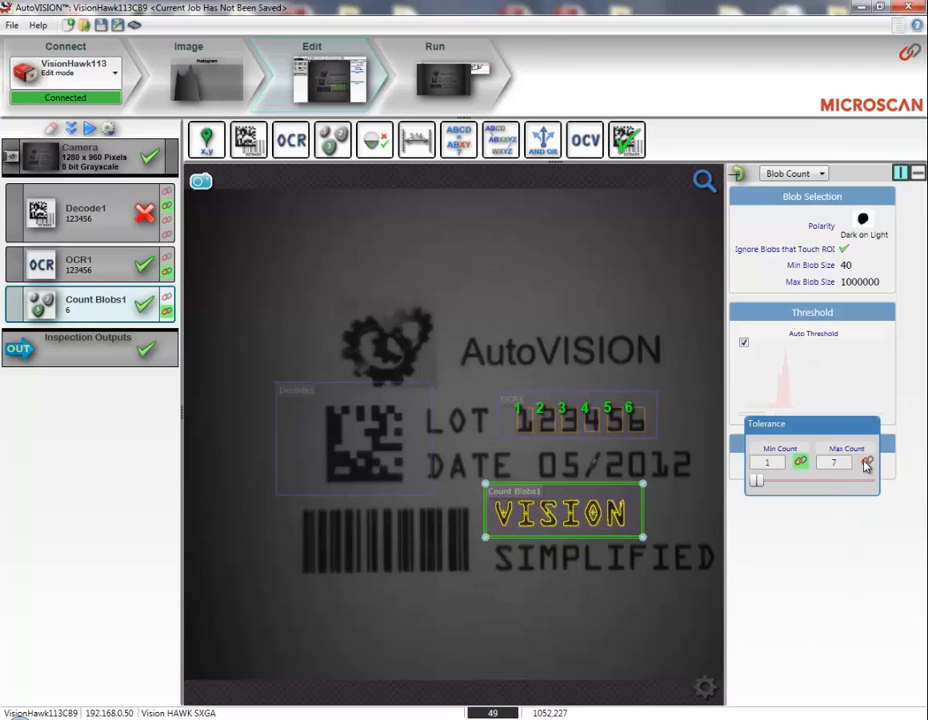
click(867, 461)
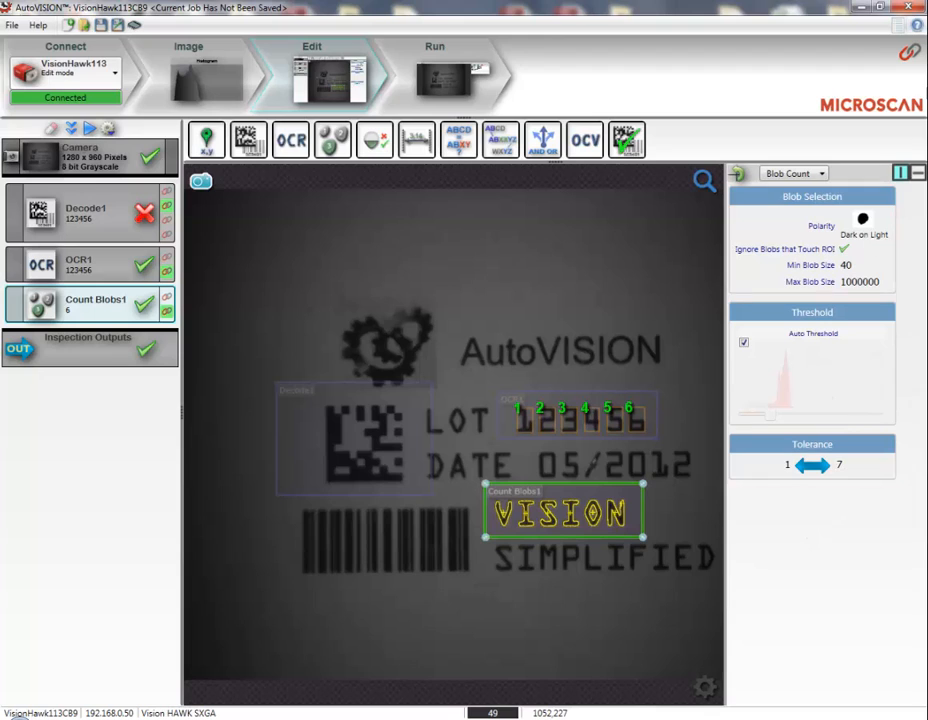
mouse_move(909, 53)
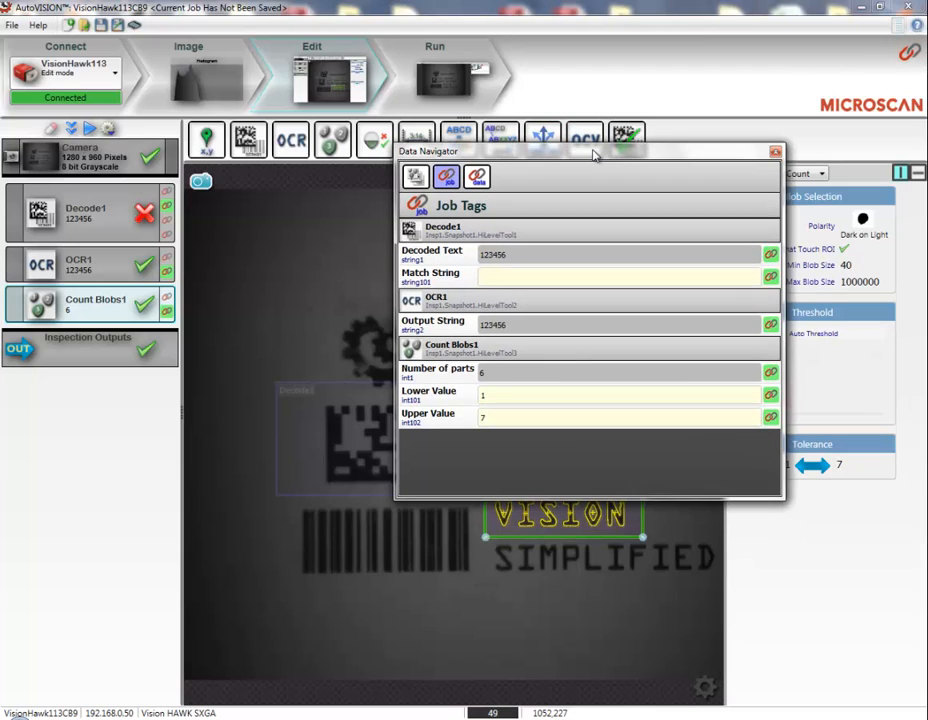
mouse_move(560, 158)
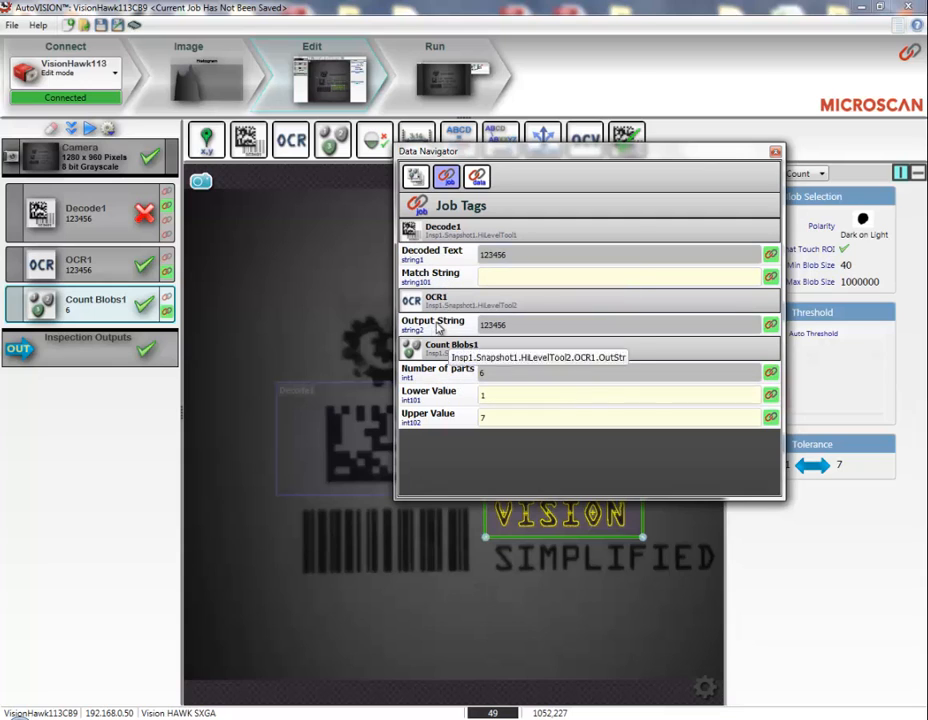
mouse_move(435, 375)
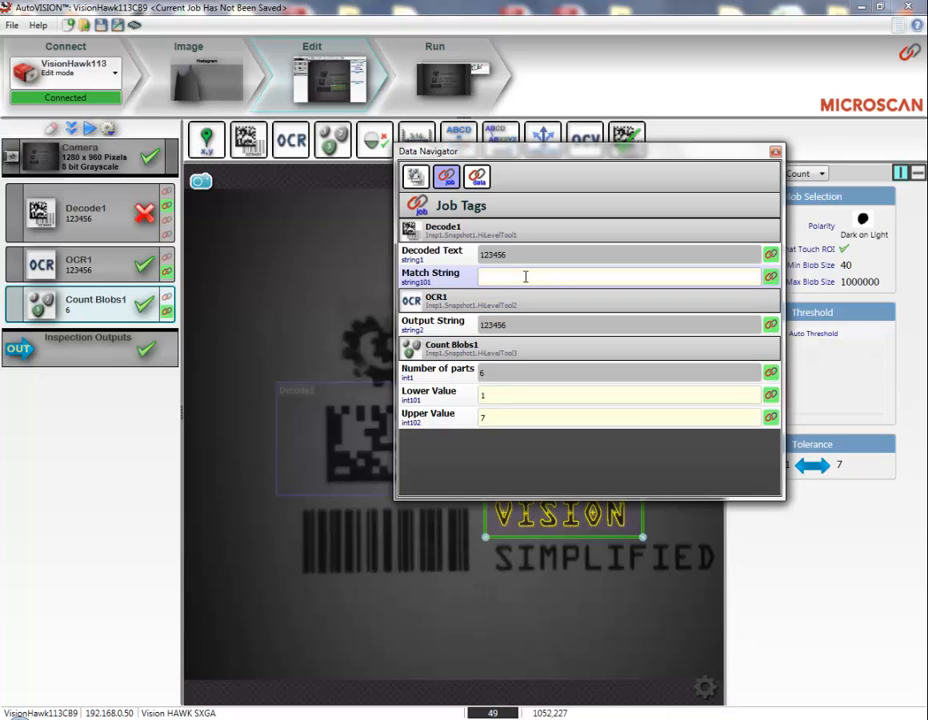
Enter match string 123456 and lower/upper count values of 6 in Job Tags.
text(123456)
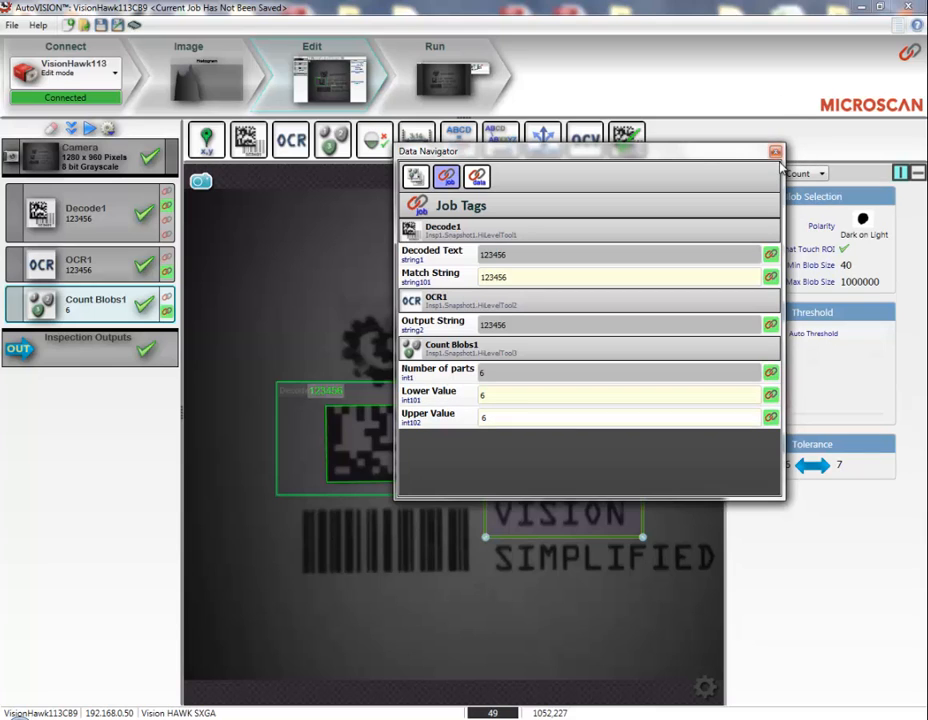
click(775, 151)
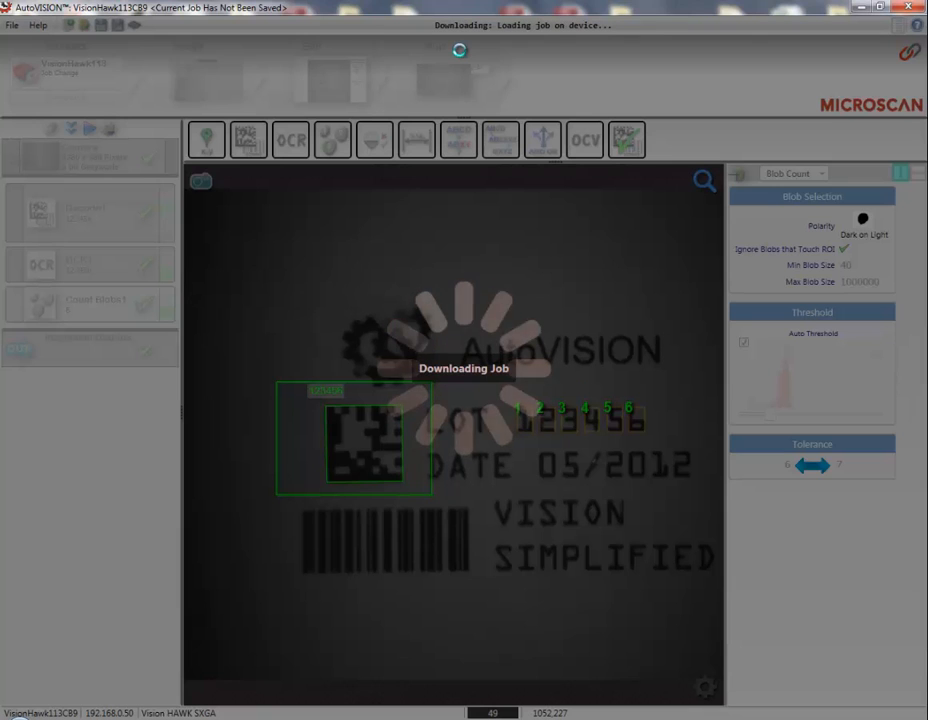
Download the job to the camera and start Run mode.
click(435, 75)
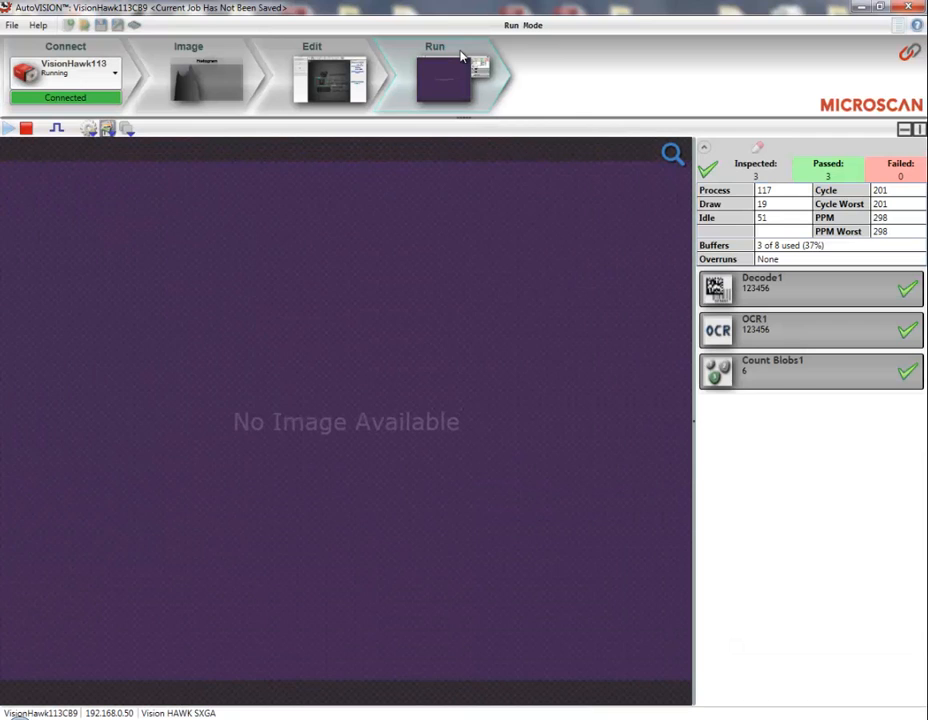